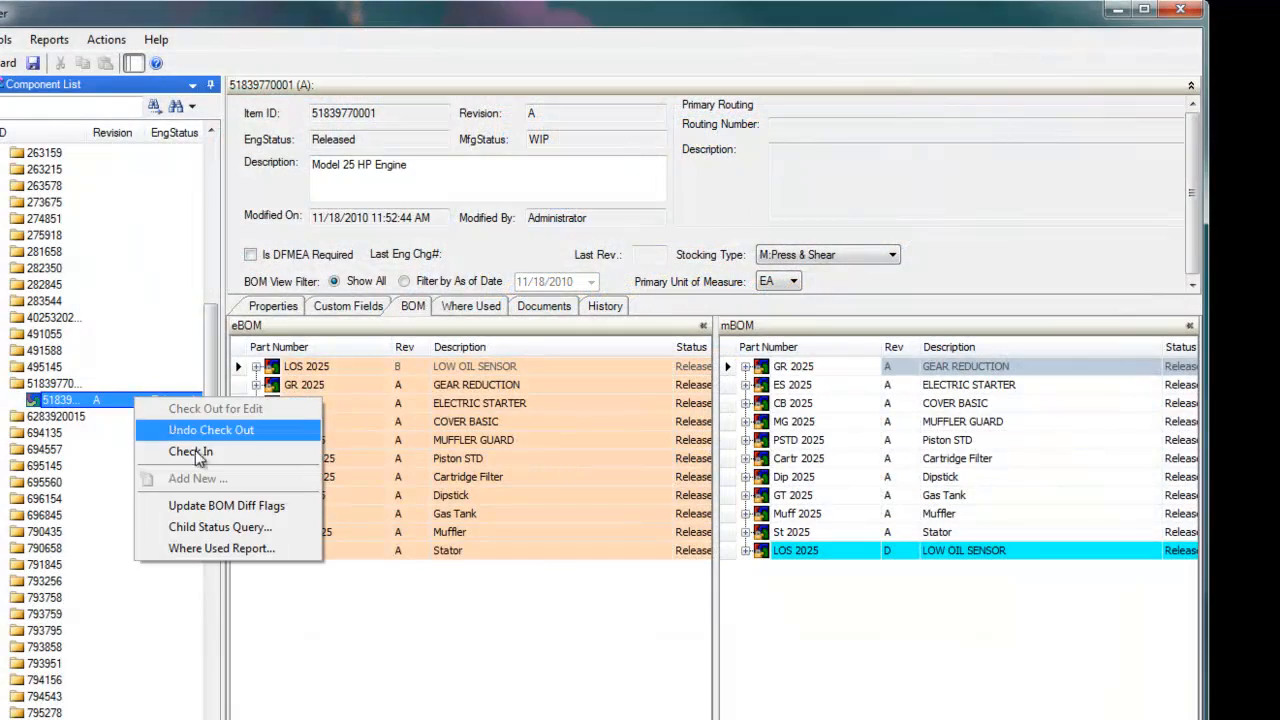
# Step: Check in the Model 25 engine item and auto-balance the line with a 65-minute takt
pyautogui.click(211, 429)
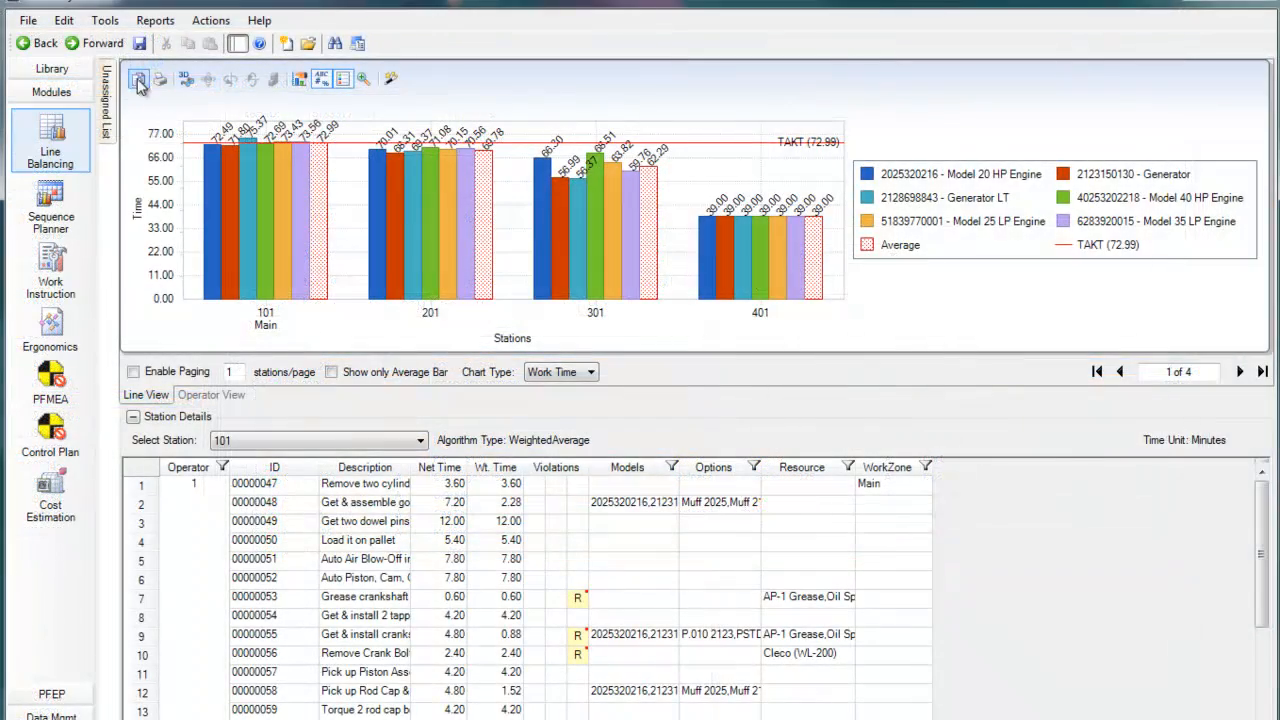
pyautogui.click(210, 20)
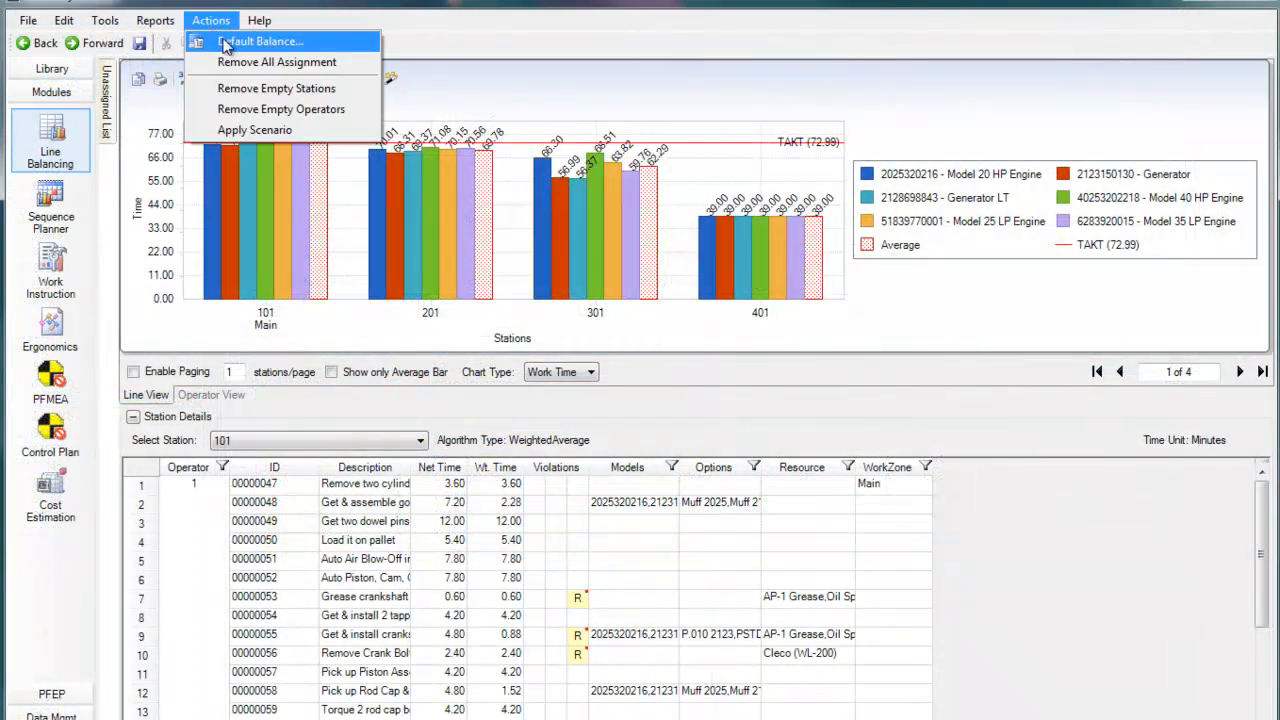
pyautogui.click(262, 41)
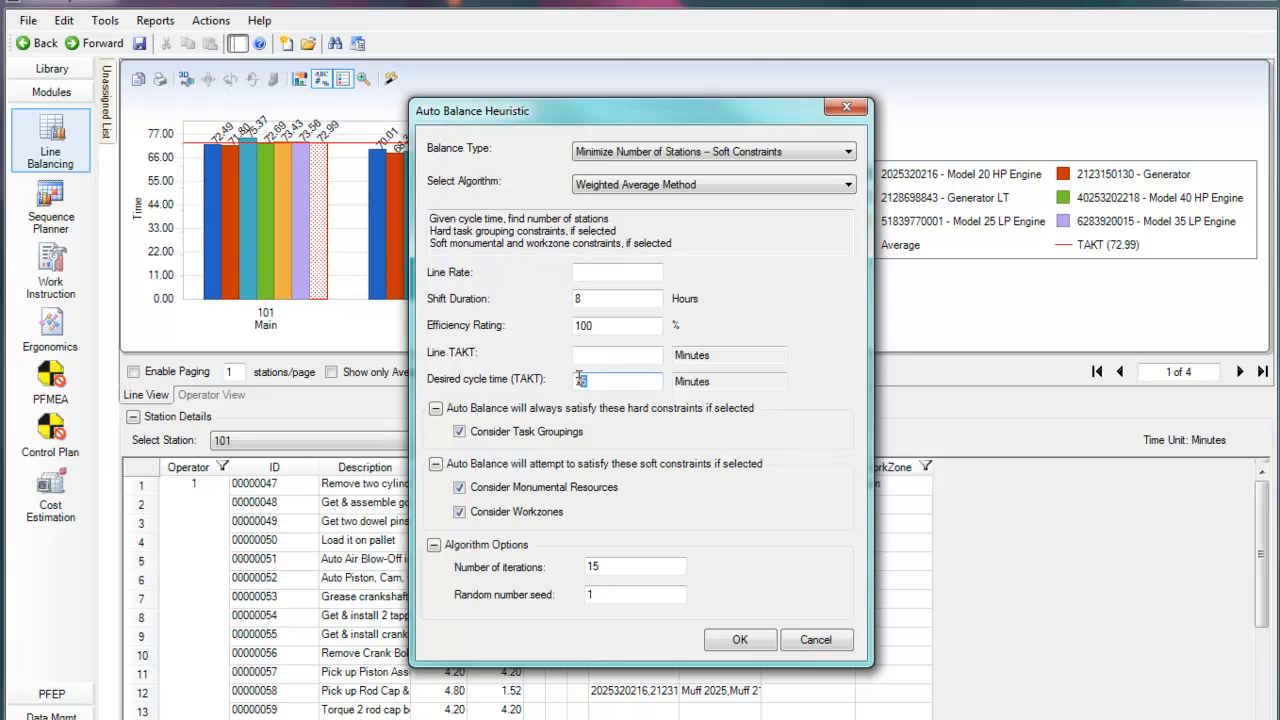
pyautogui.write('65')
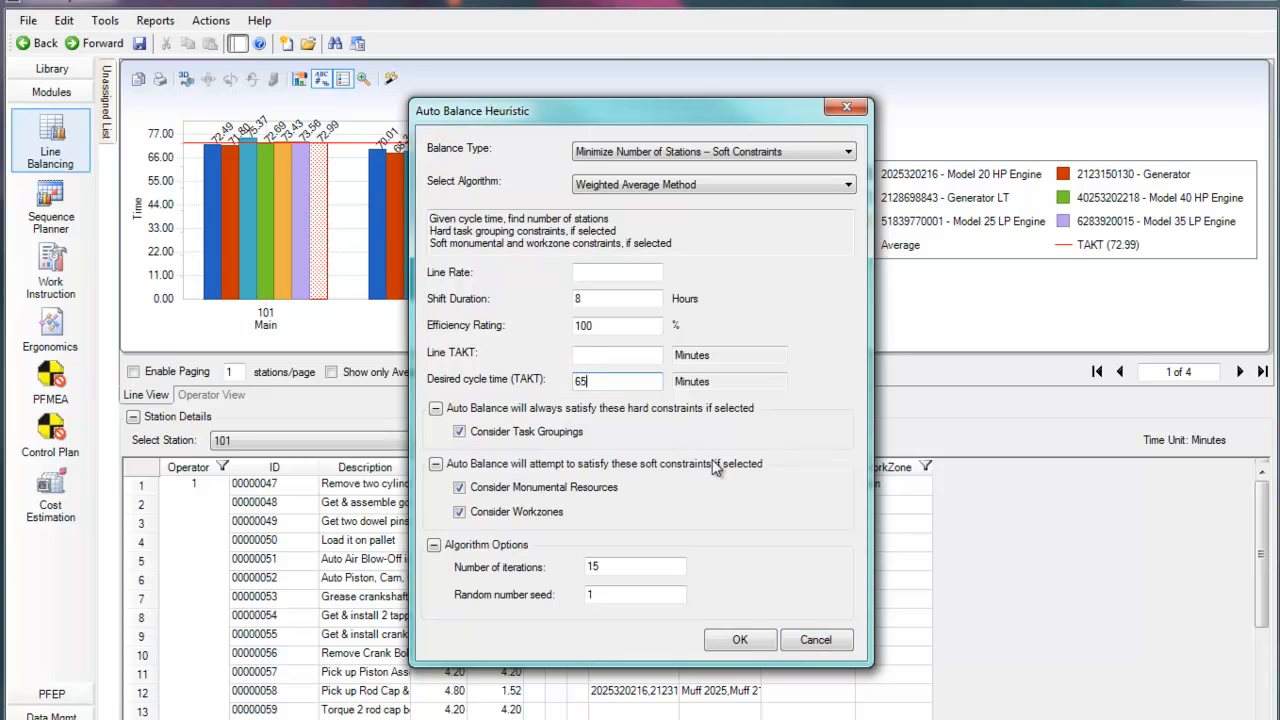
pyautogui.click(739, 639)
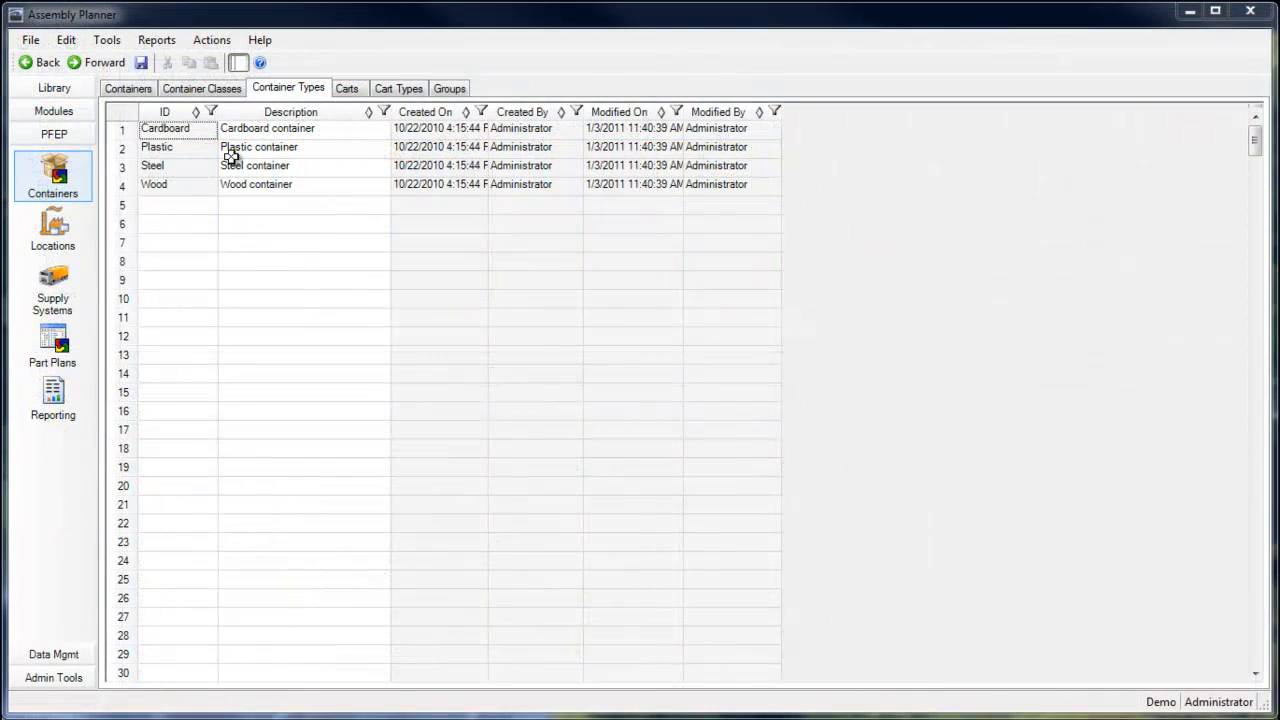
# Step: Review container classes and CART1's details with the ID column frozen, then cart types and carts
pyautogui.click(201, 88)
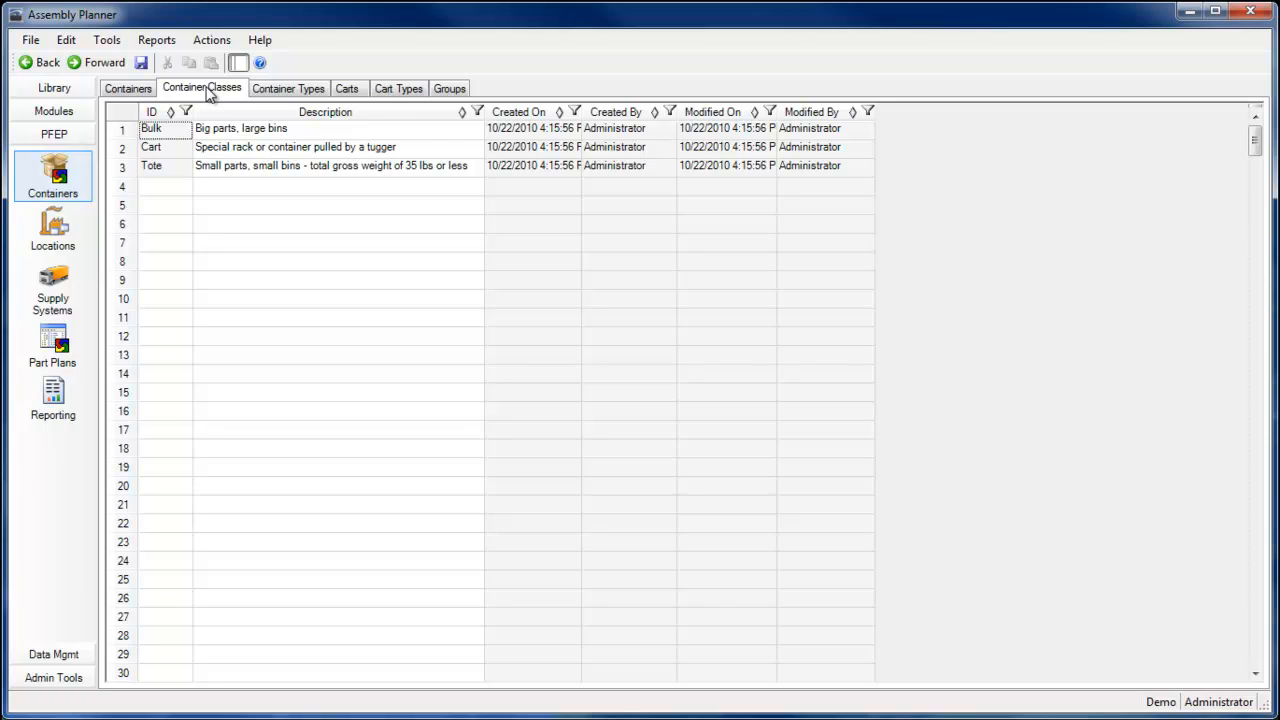
pyautogui.click(128, 88)
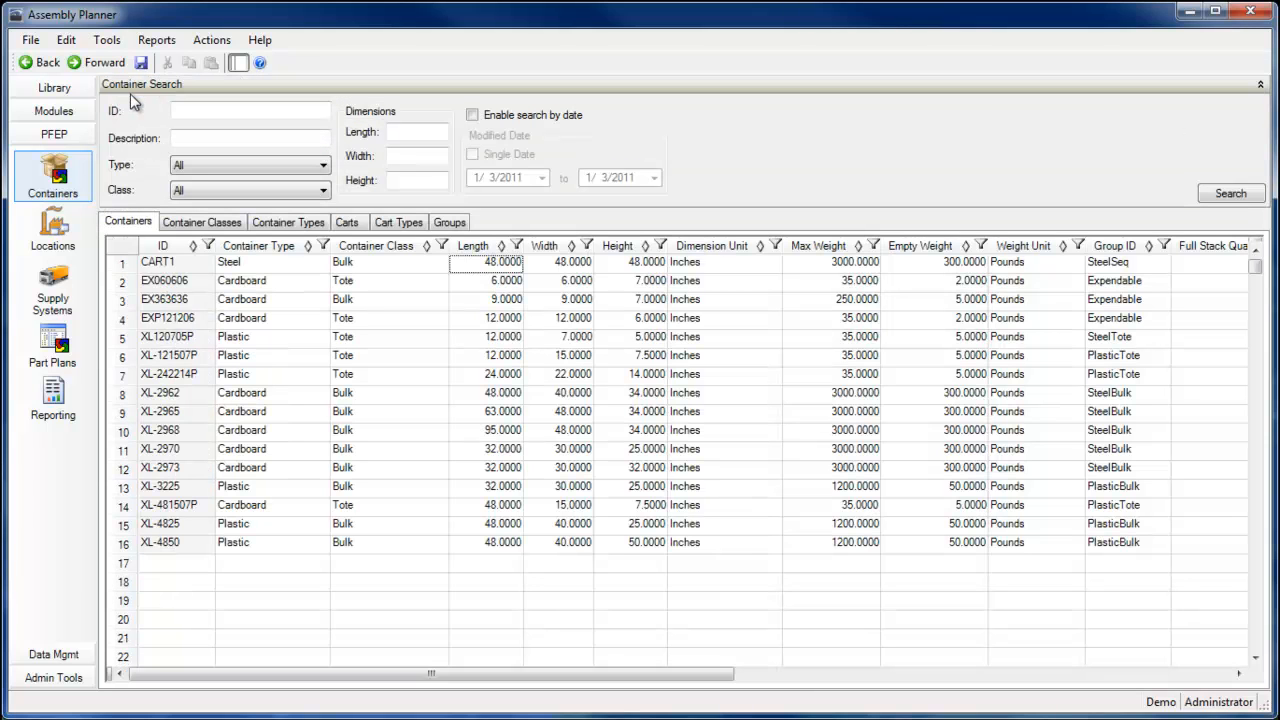
pyautogui.click(258, 262)
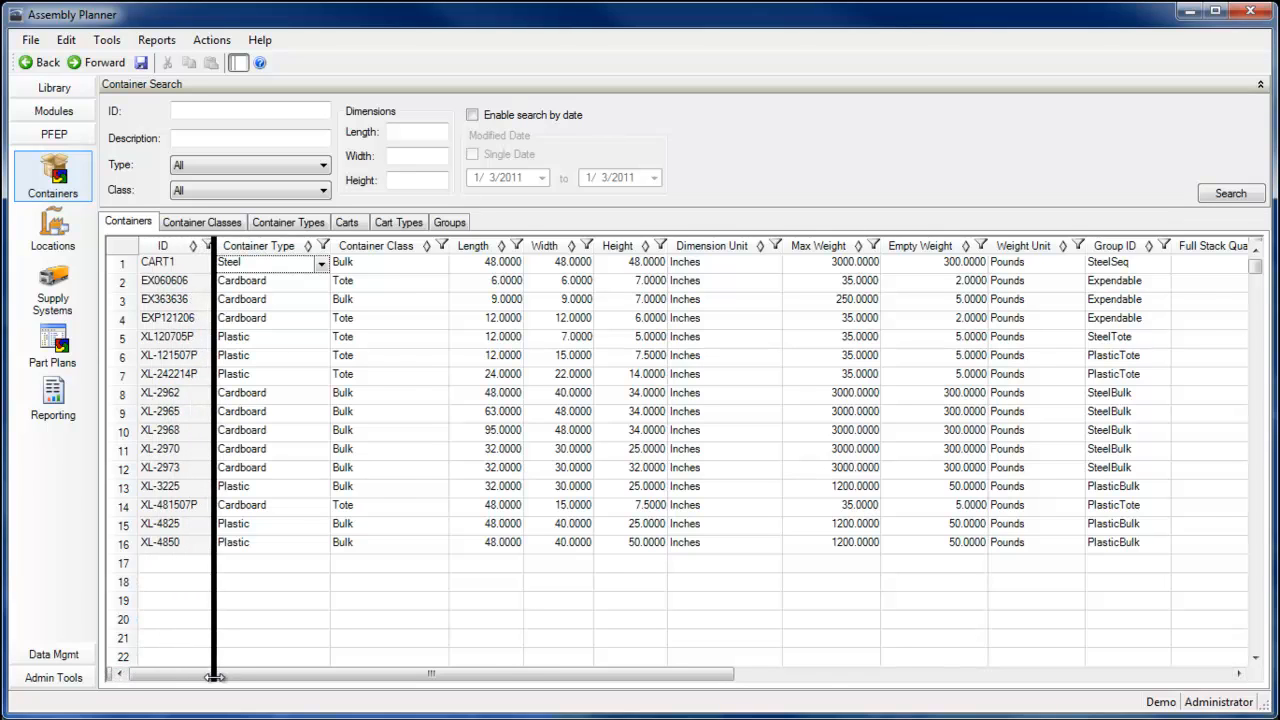
pyautogui.moveTo(215, 674); pyautogui.dragTo(525, 687)
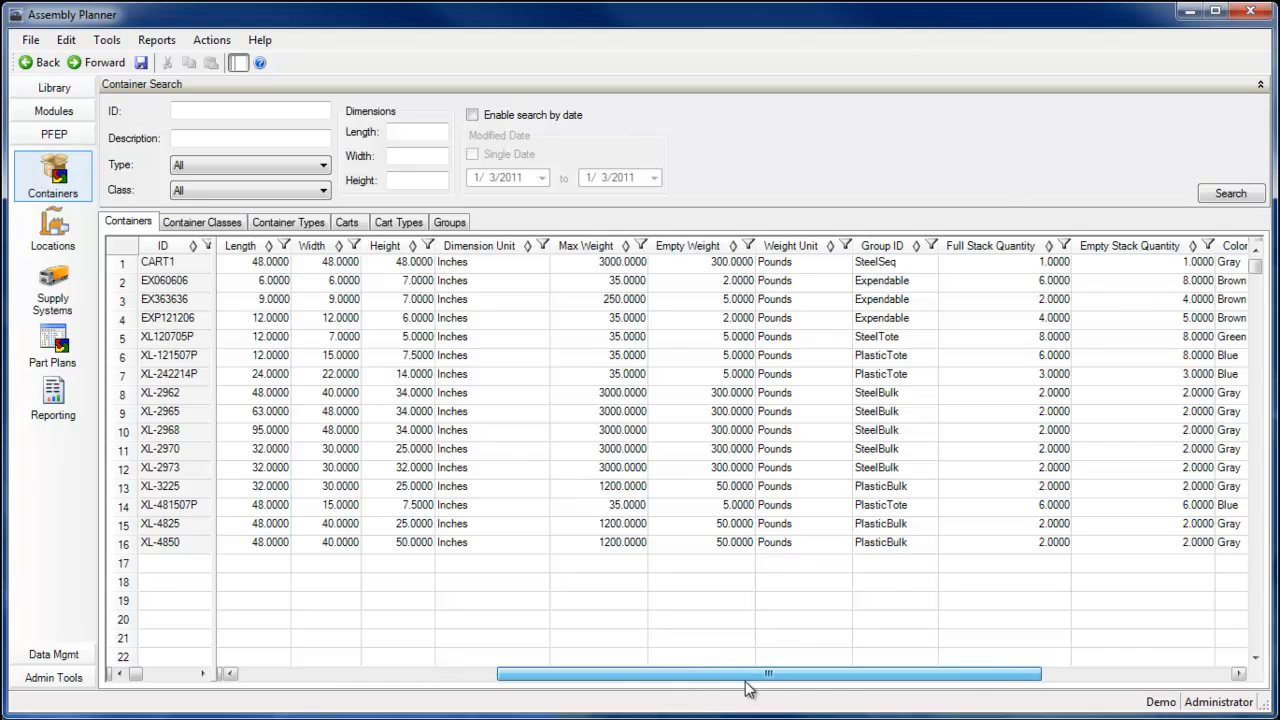
pyautogui.hscroll(3)
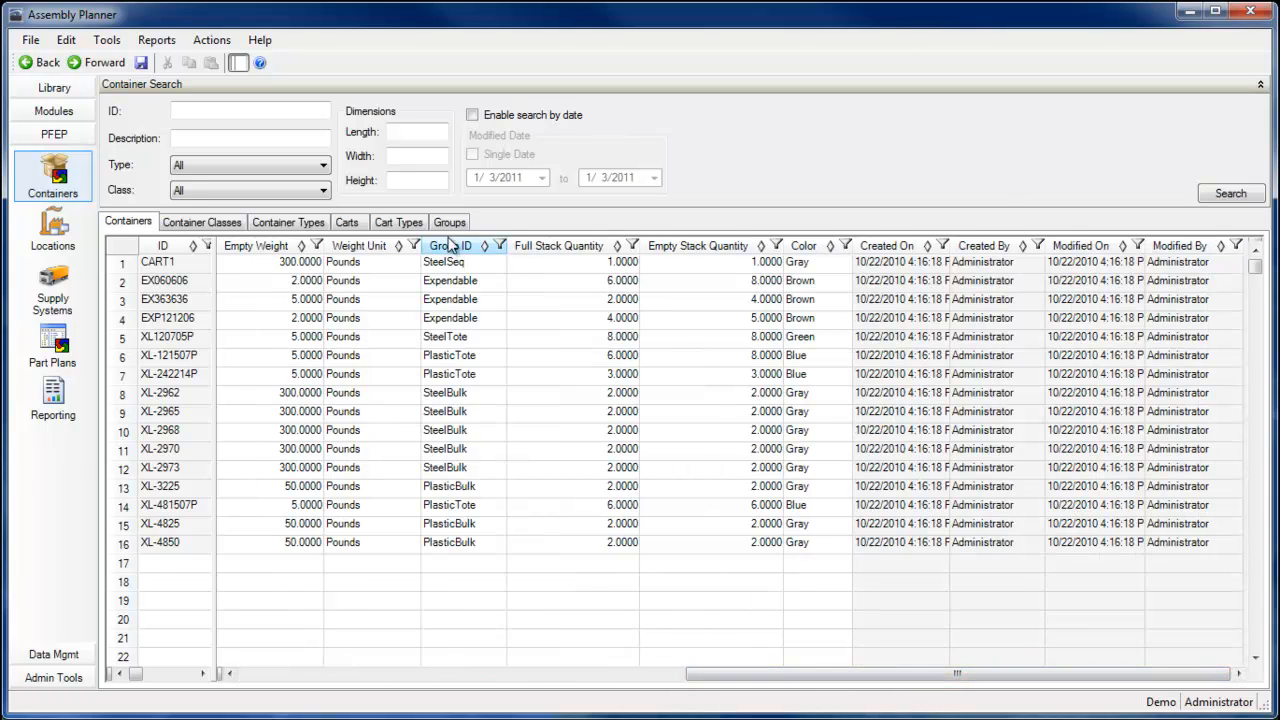
pyautogui.click(449, 222)
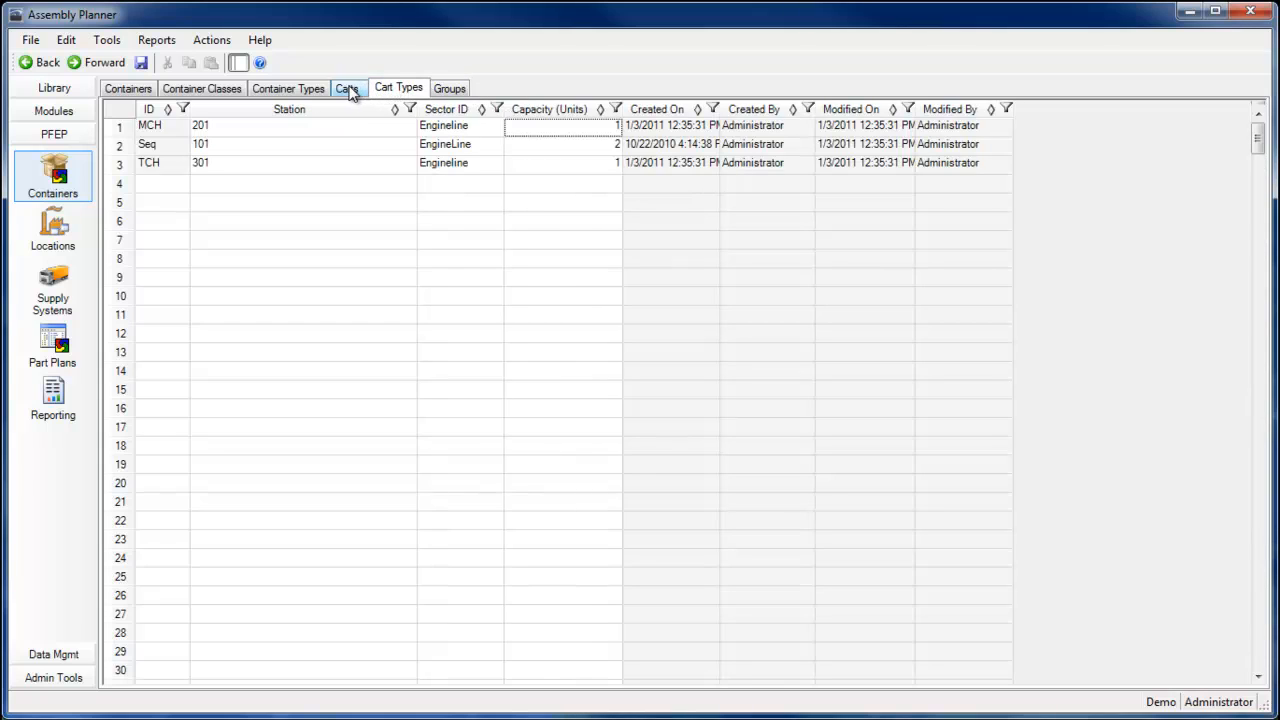
pyautogui.click(347, 88)
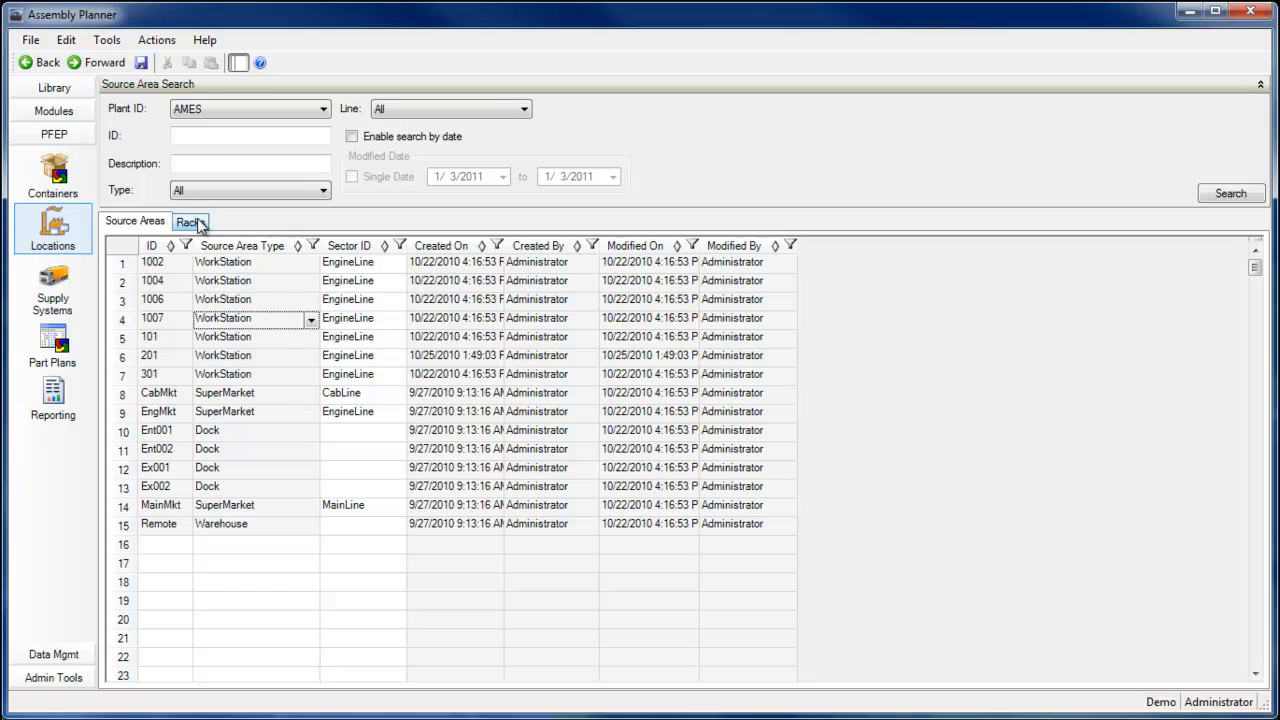
# Step: View the racks at each location, then the supply systems data
pyautogui.click(190, 221)
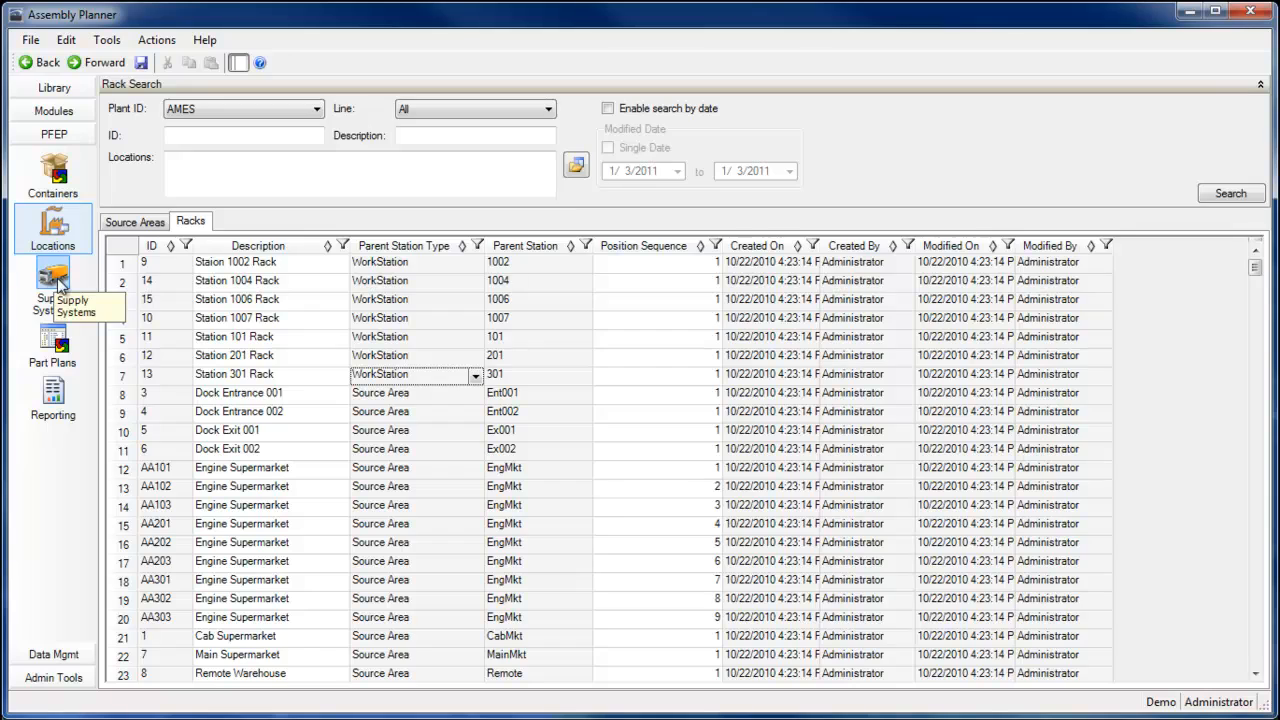
pyautogui.click(52, 287)
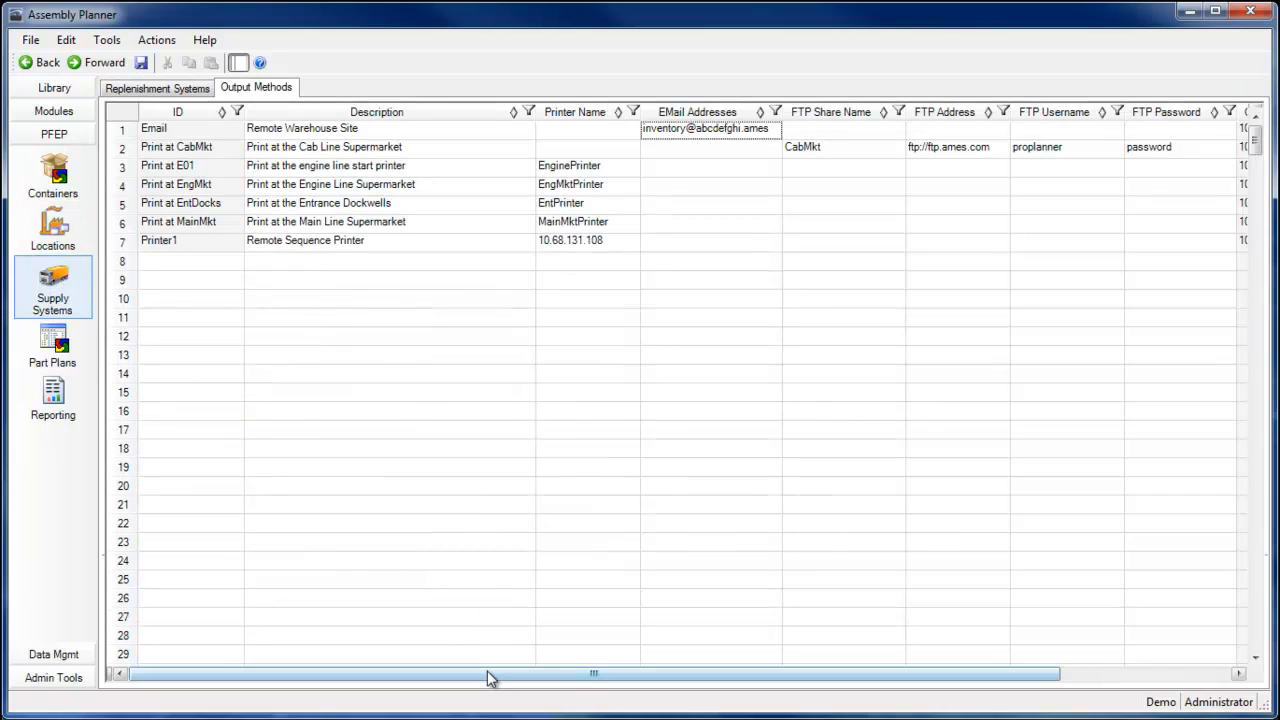
# Step: Inspect the Direct supply system's output method, then bring up the part plan mappings
pyautogui.hscroll(3)
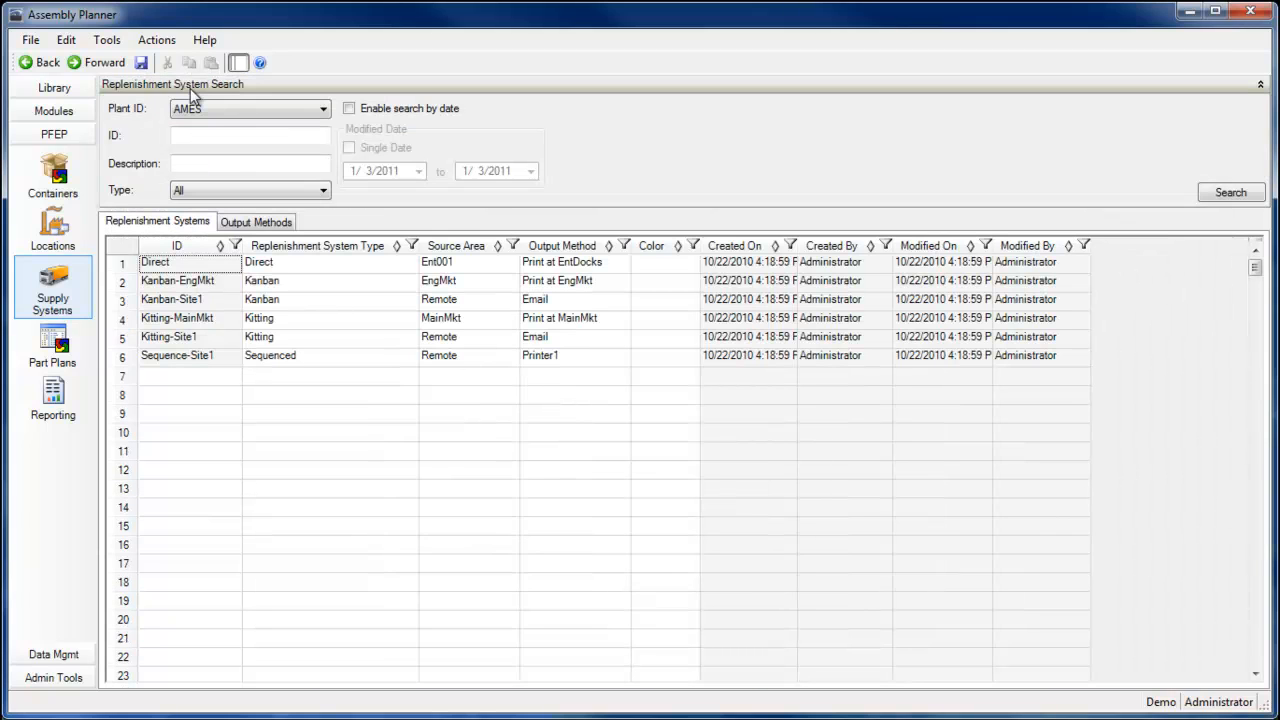
pyautogui.moveTo(538, 300)
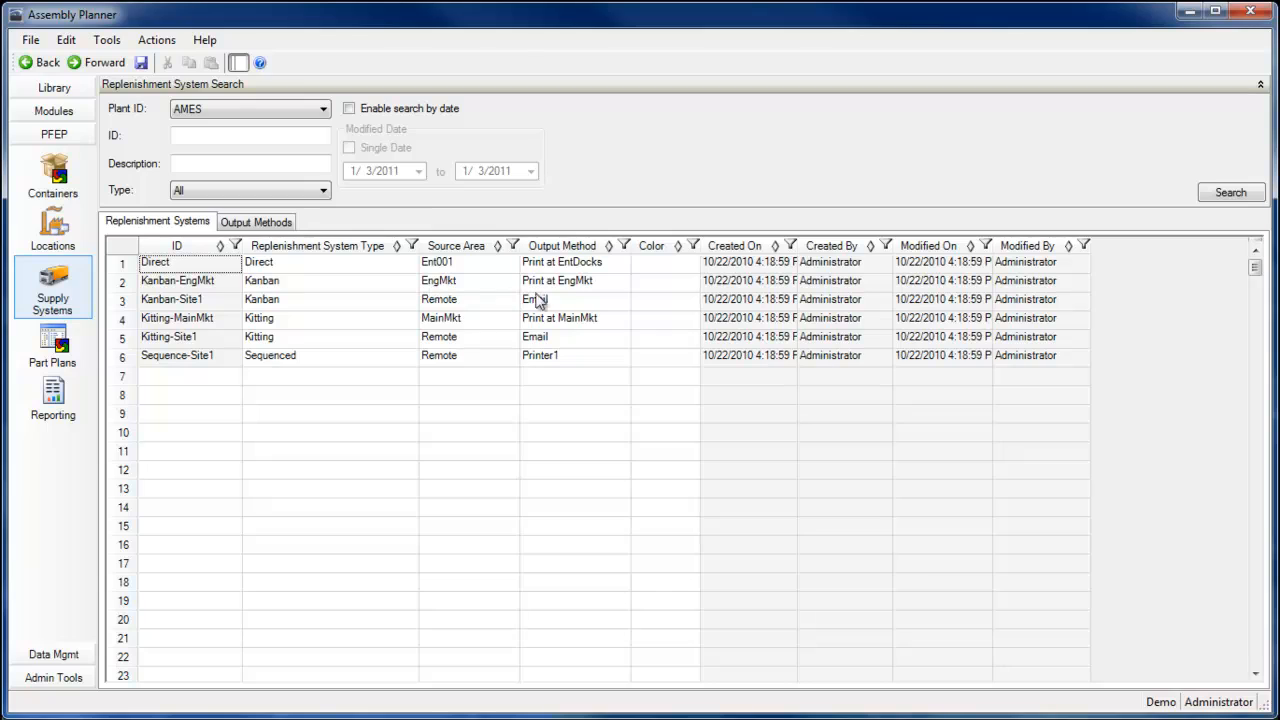
pyautogui.click(623, 262)
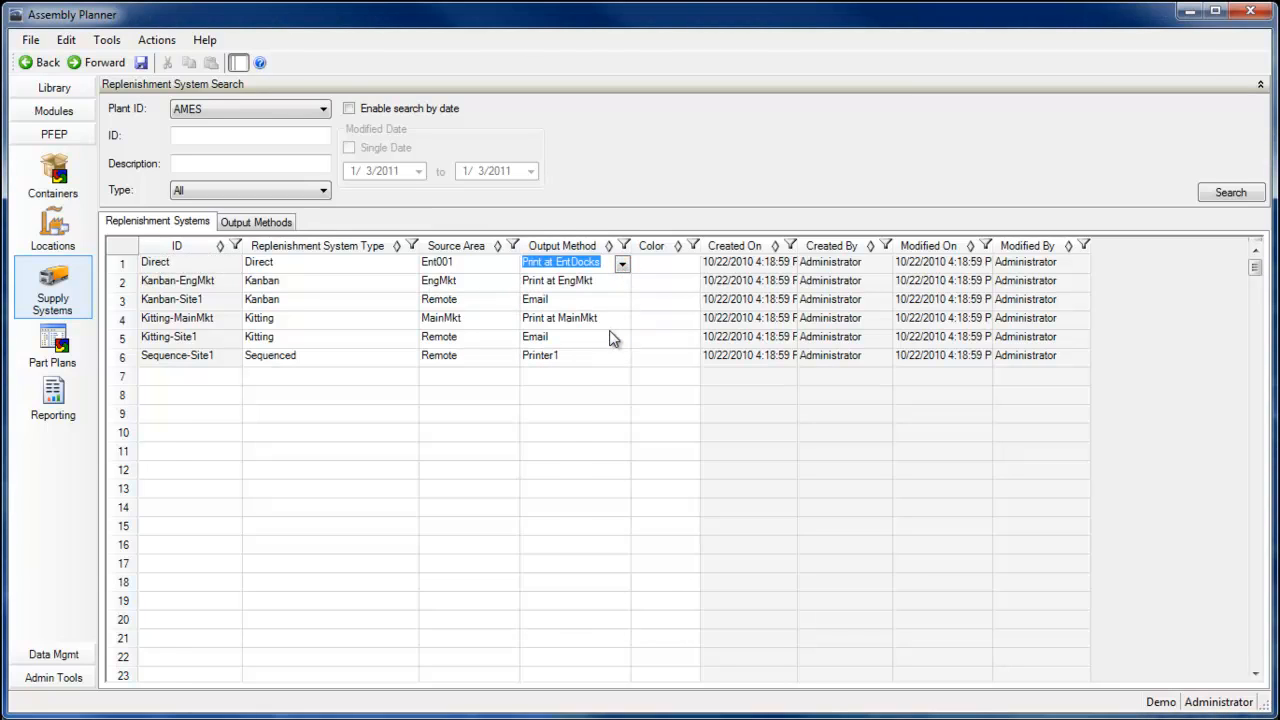
pyautogui.moveTo(135, 363)
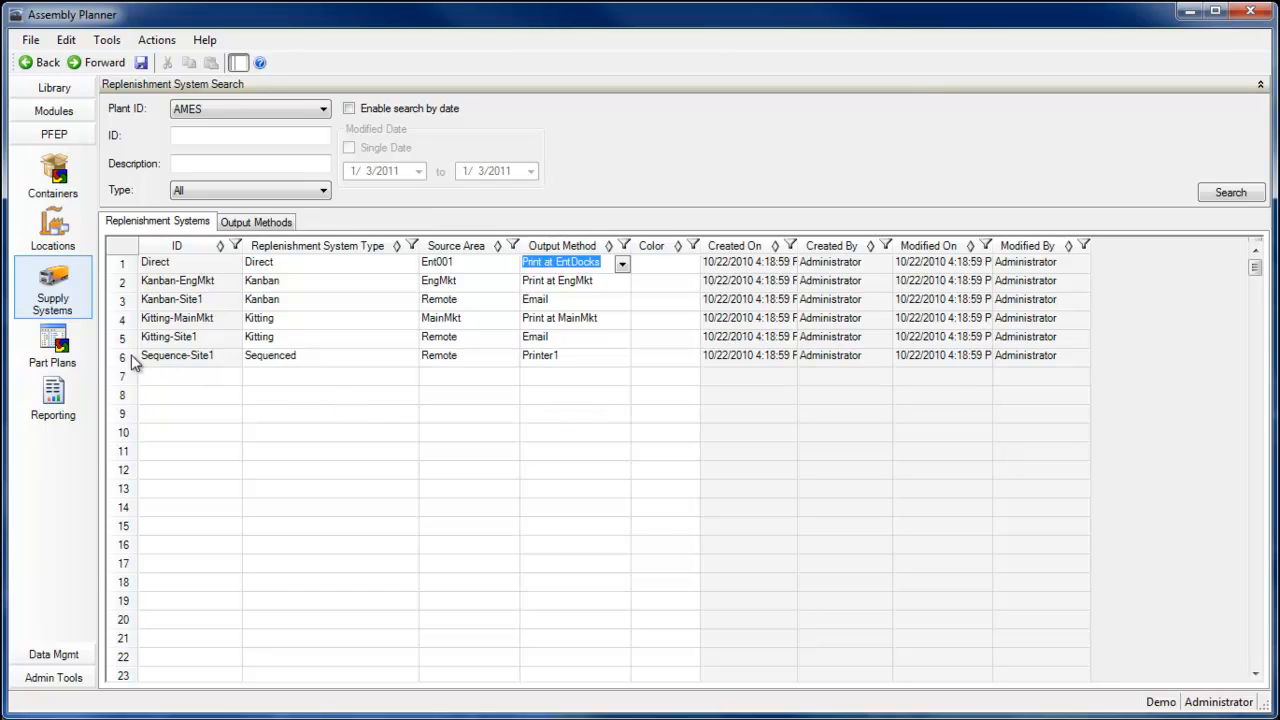
pyautogui.click(52, 343)
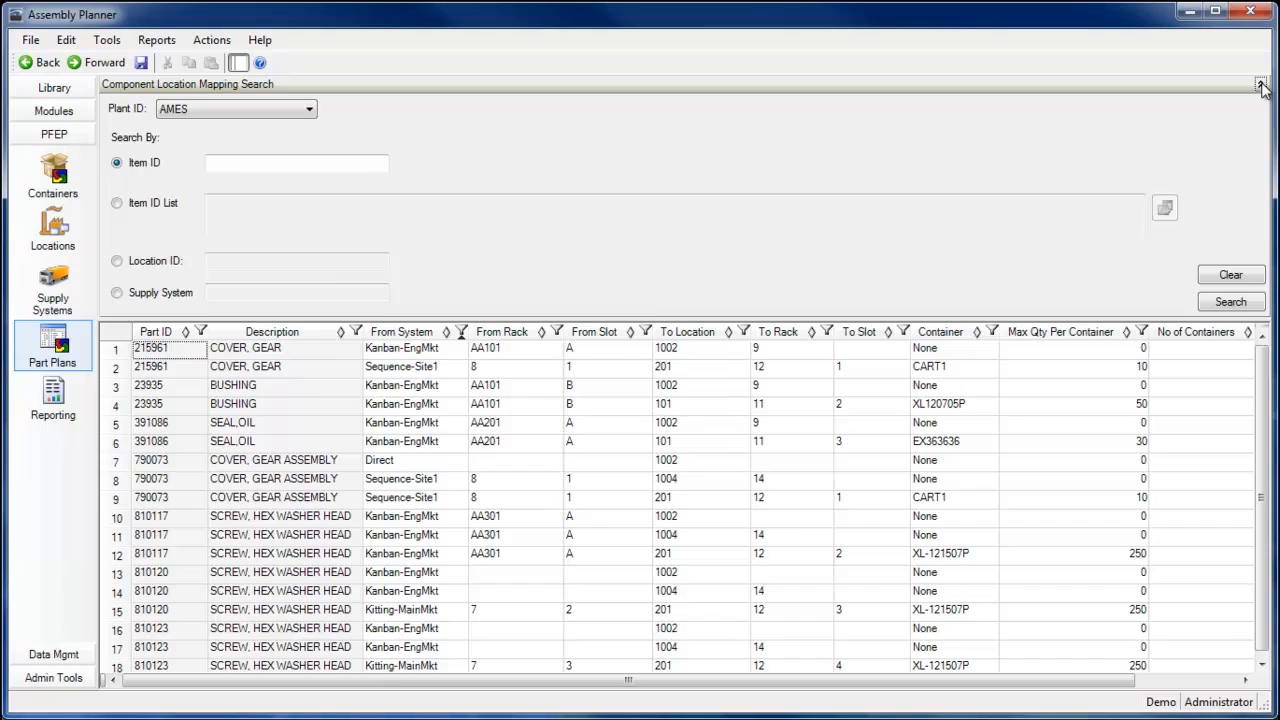
# Step: Enlarge the part plan table, check the From System filter, and print rack labels for 810120
pyautogui.click(1262, 84)
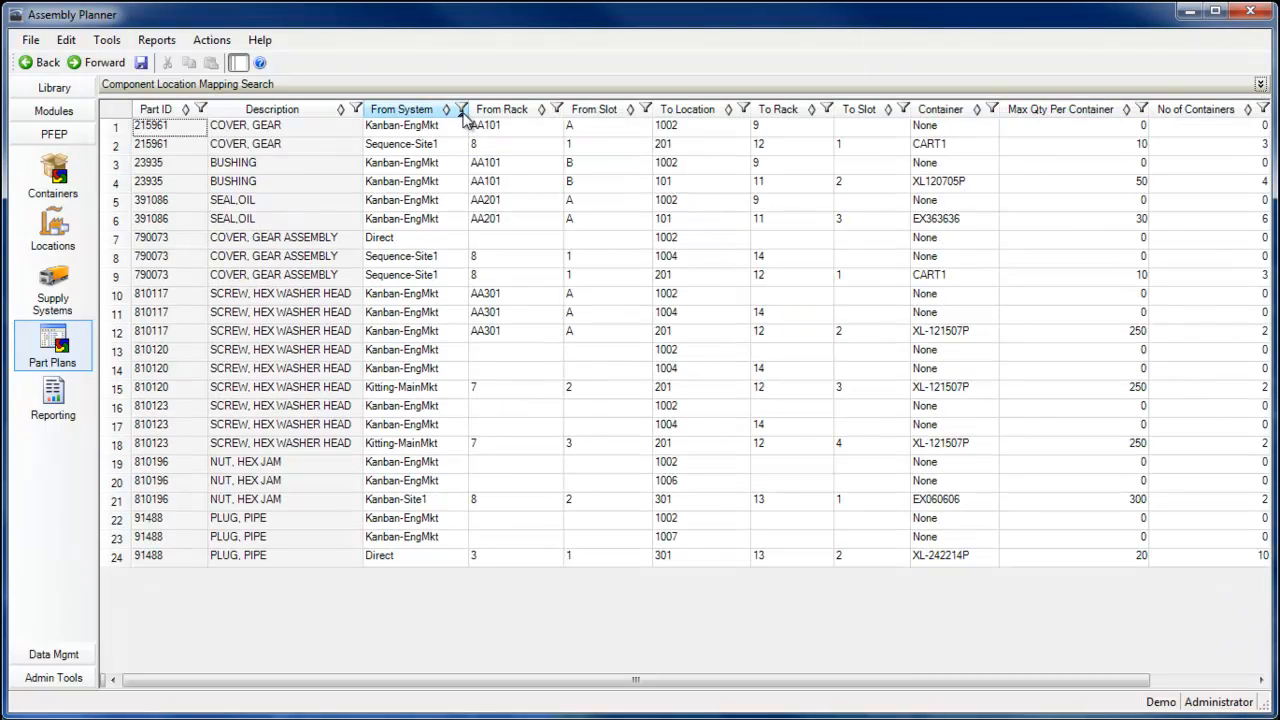
pyautogui.click(461, 109)
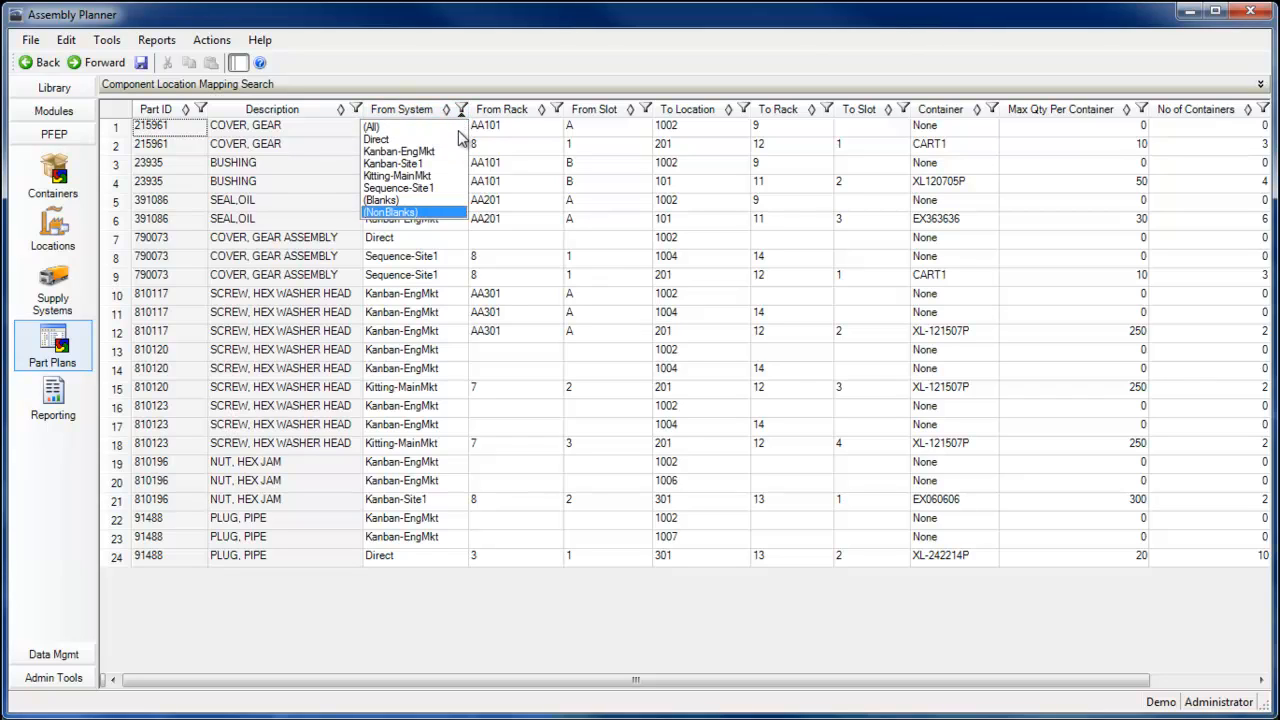
pyautogui.click(401, 151)
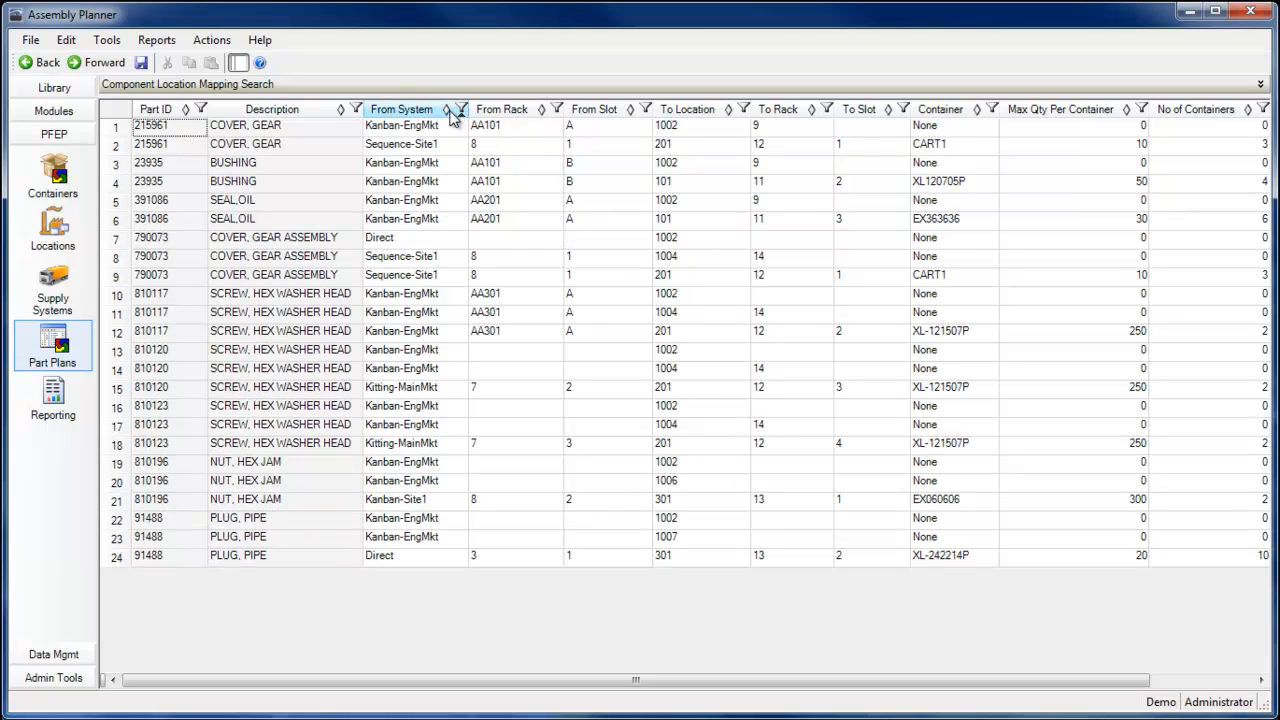
pyautogui.click(461, 109)
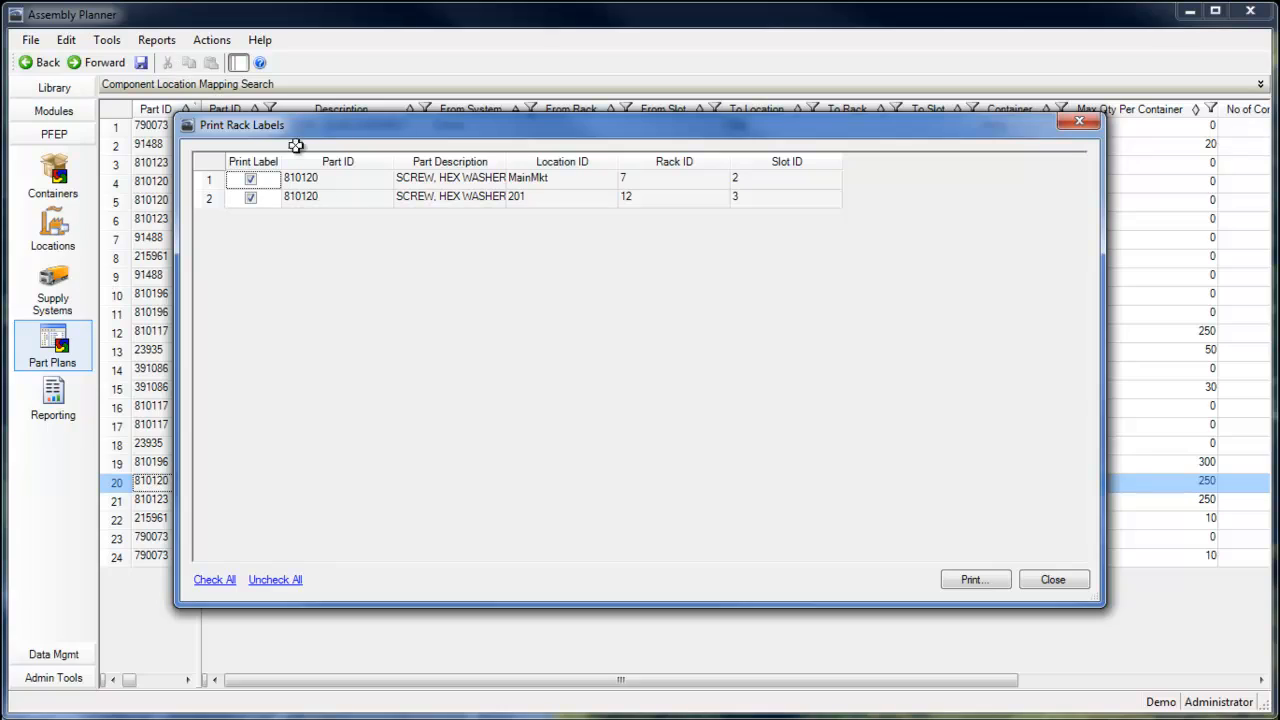
# Step: Close the rack labels, preview part 810196's two kanban cards, then close the preview and list
pyautogui.click(974, 579)
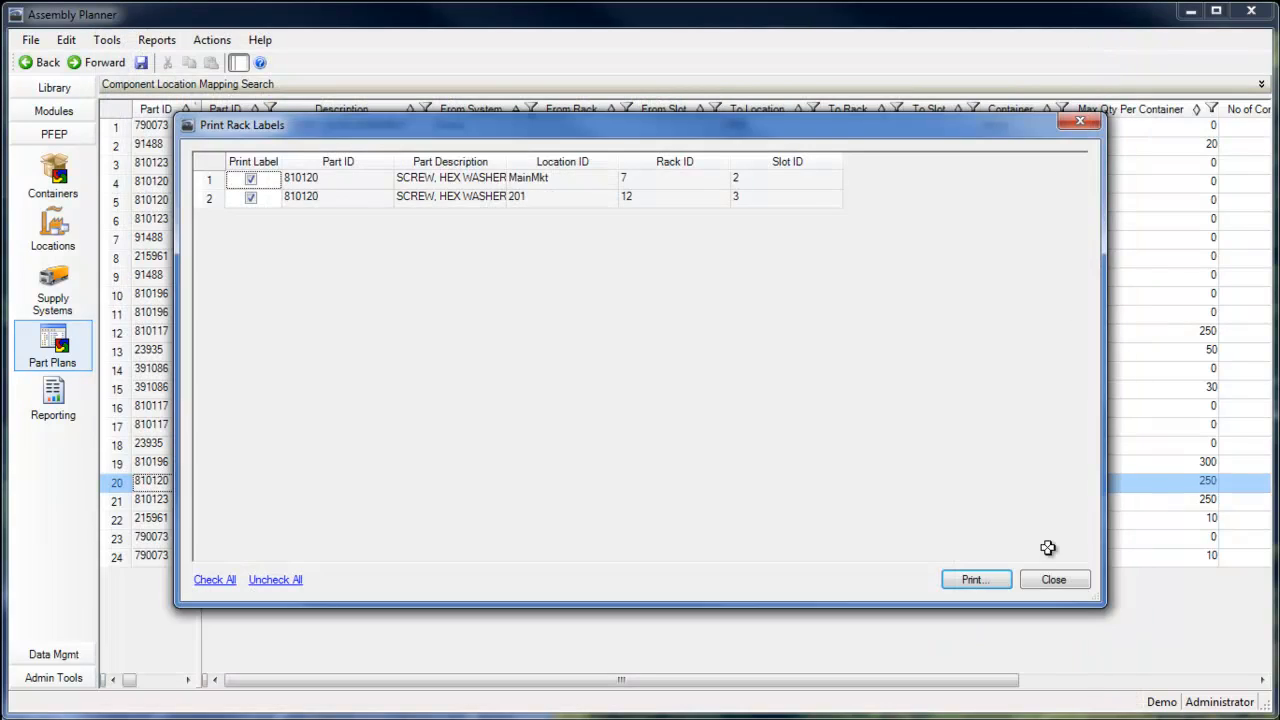
pyautogui.click(1053, 579)
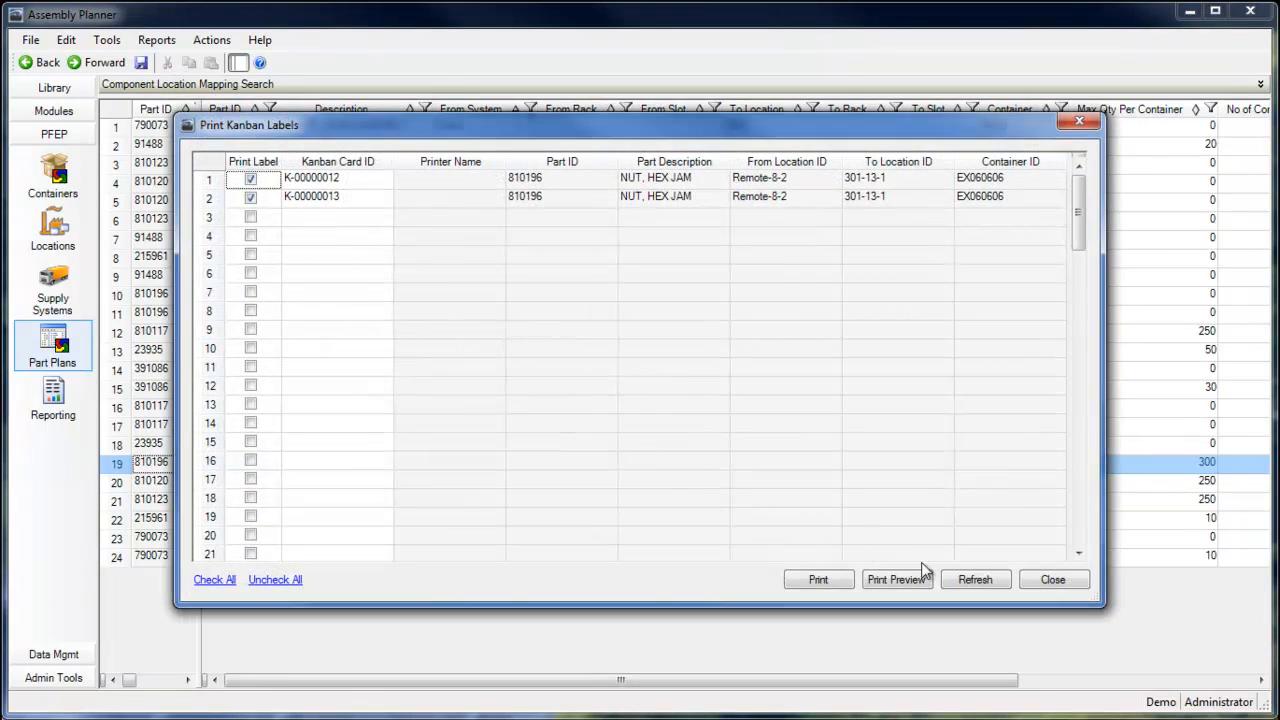
pyautogui.click(896, 579)
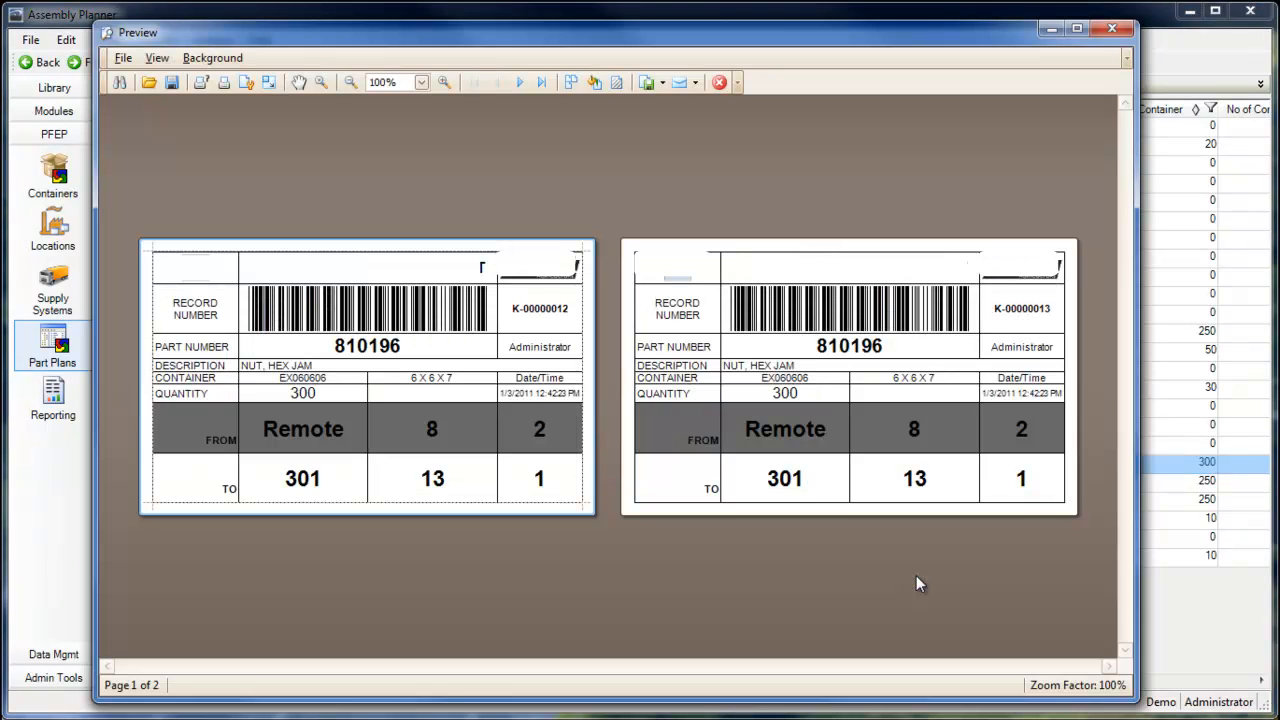
pyautogui.moveTo(1120, 178)
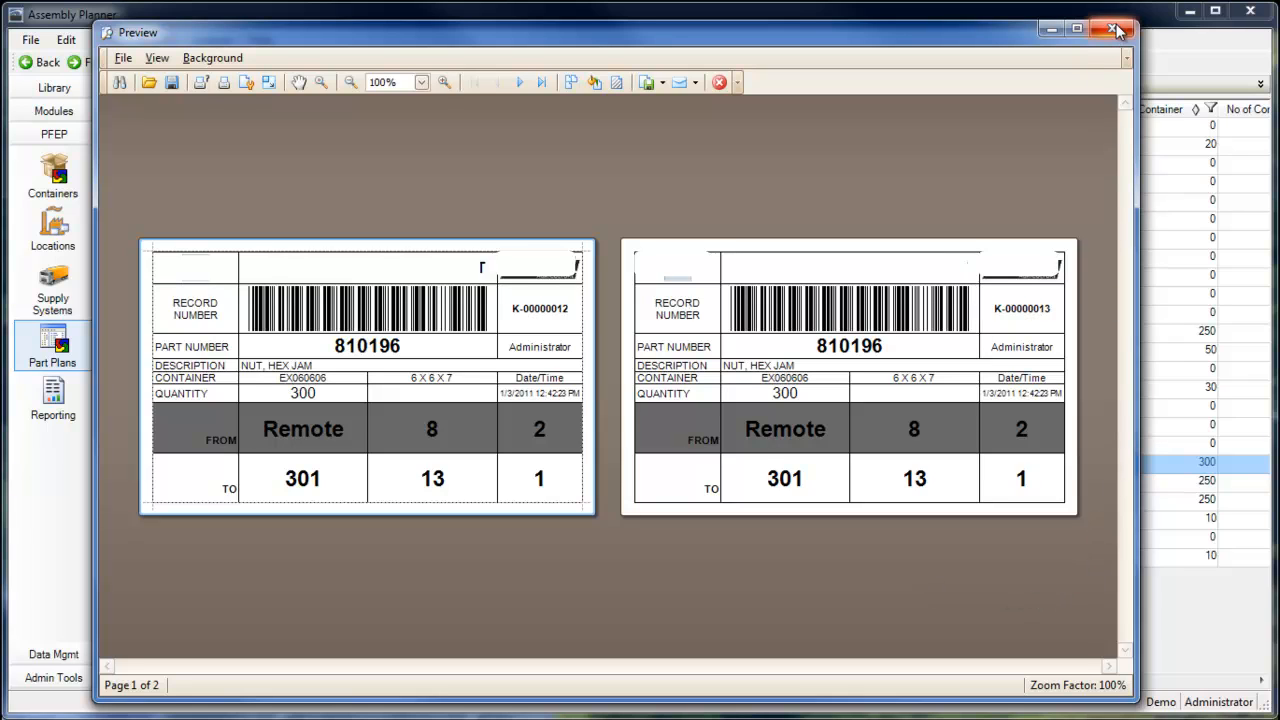
pyautogui.click(1114, 29)
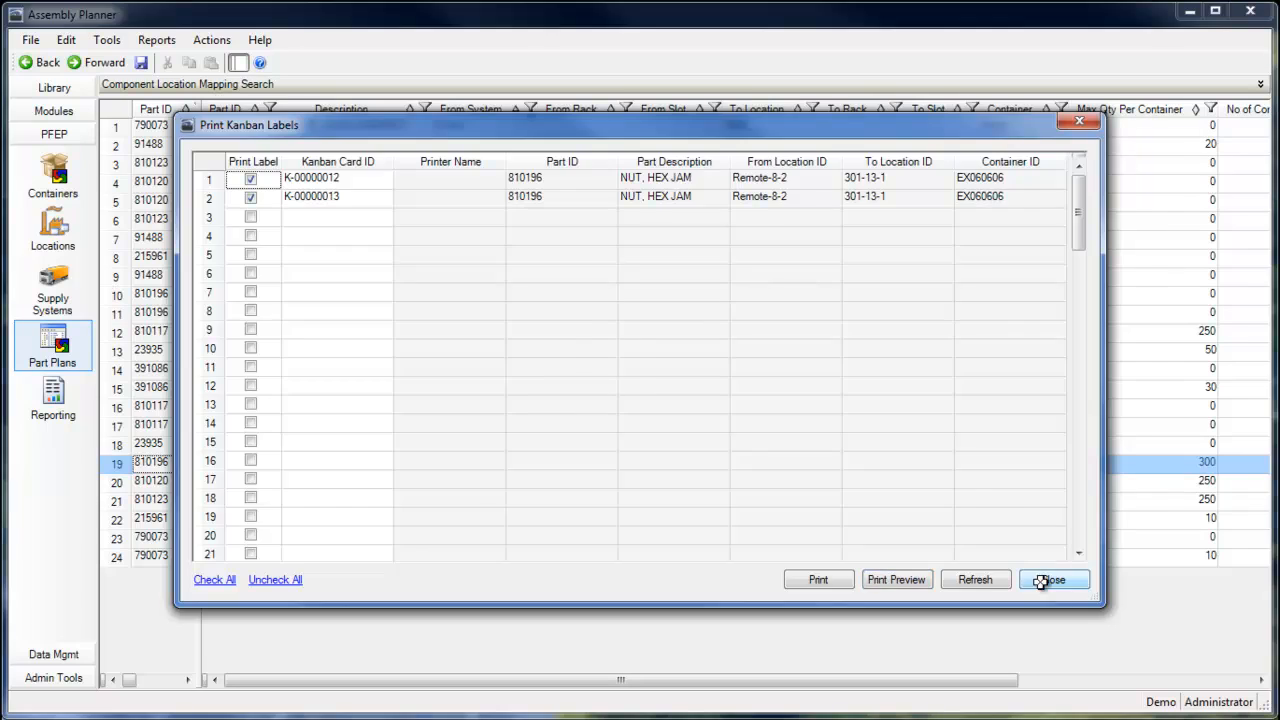
pyautogui.click(1053, 580)
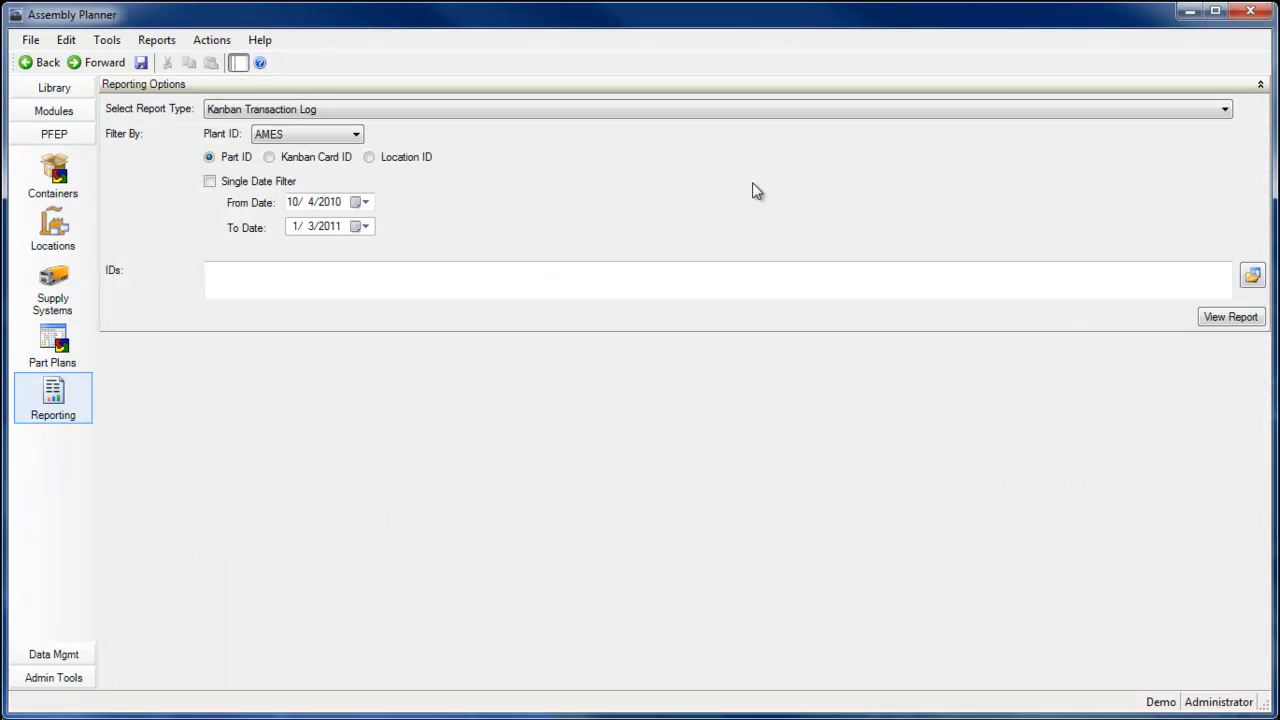
# Step: Run the Kanban Transaction Log, then the Kanban Transaction Duration report with its alerts
pyautogui.click(1230, 317)
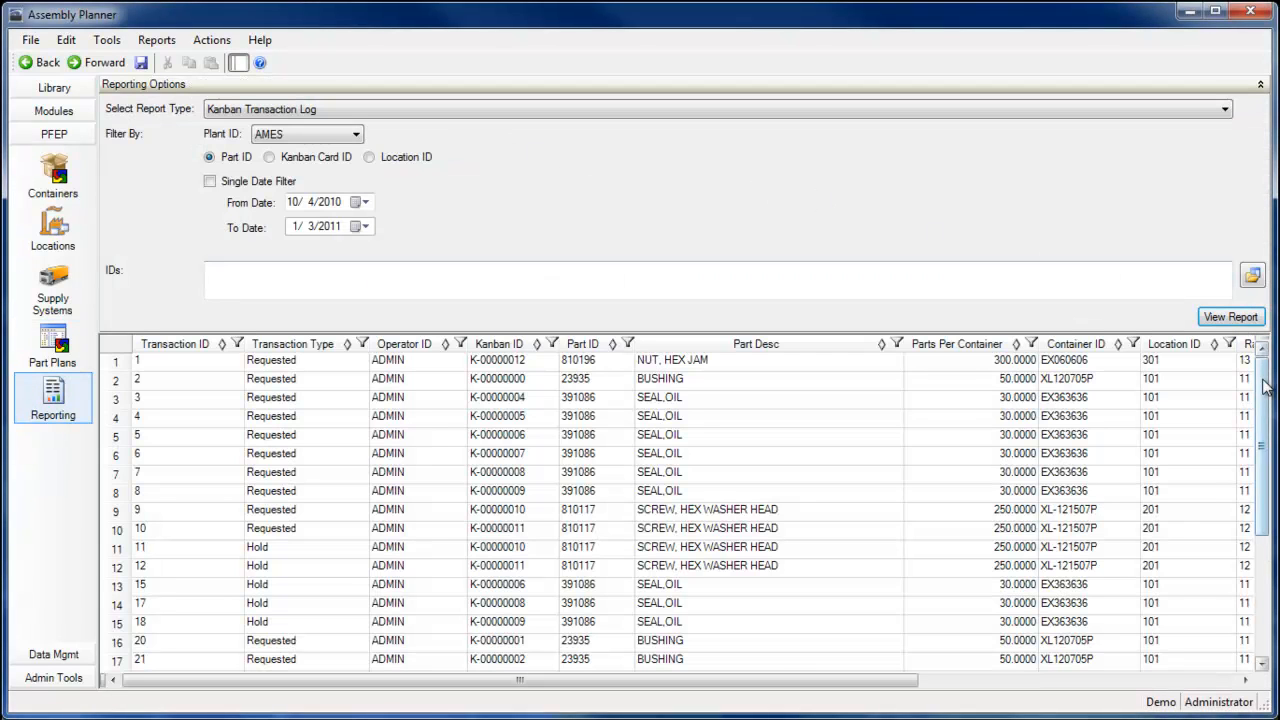
pyautogui.scroll(-3)
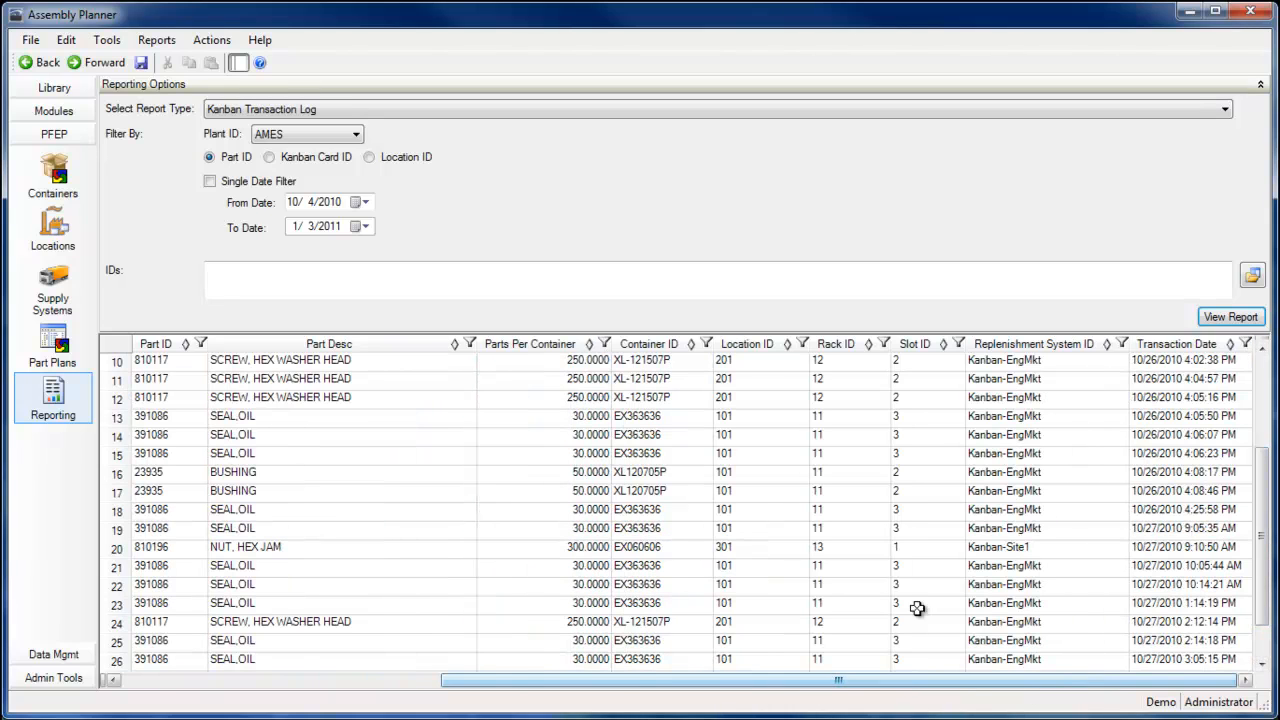
pyautogui.click(1224, 109)
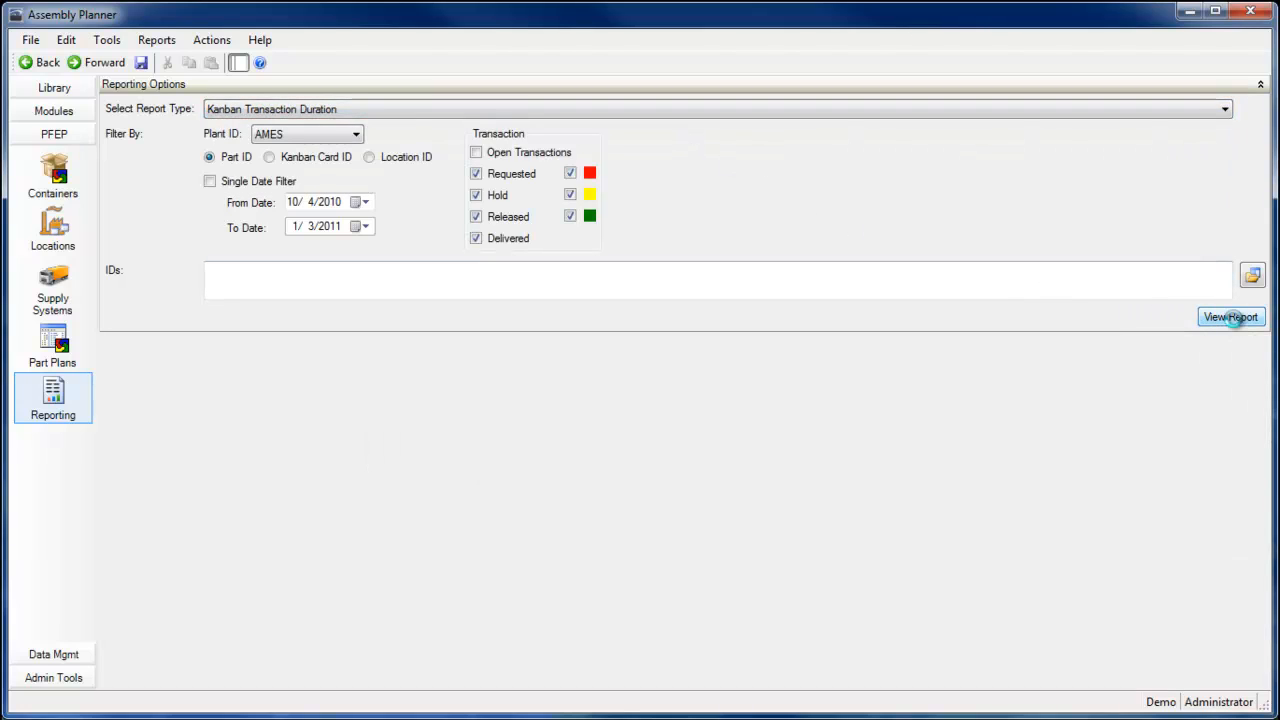
pyautogui.click(1230, 317)
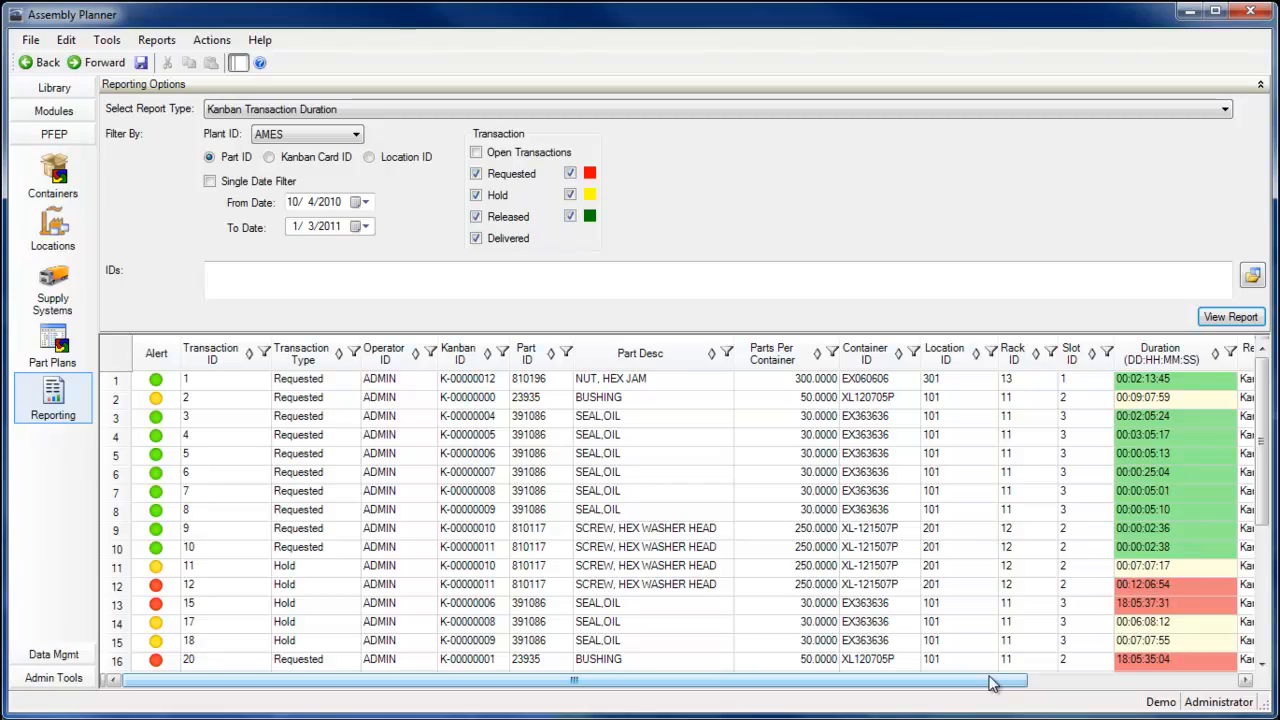
pyautogui.hscroll(3)
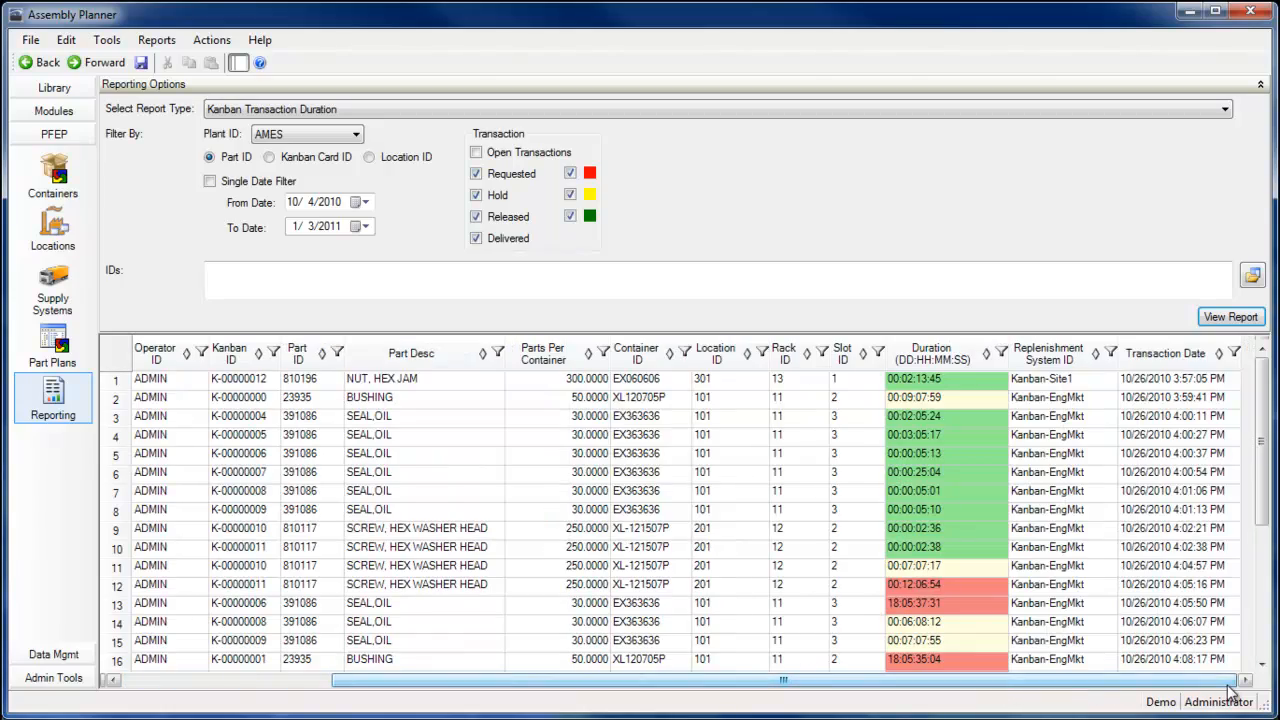